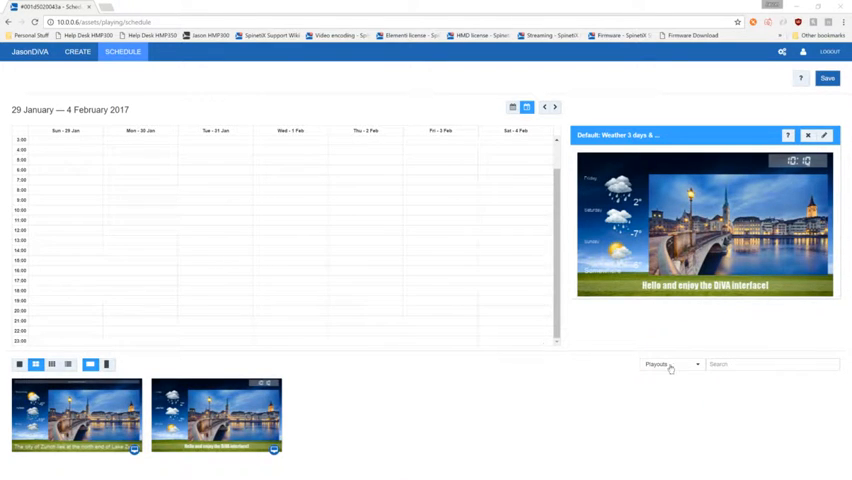
- Switch the library to Media and place Zurich 1 on Tuesday 31 January at 10:00
click(668, 365)
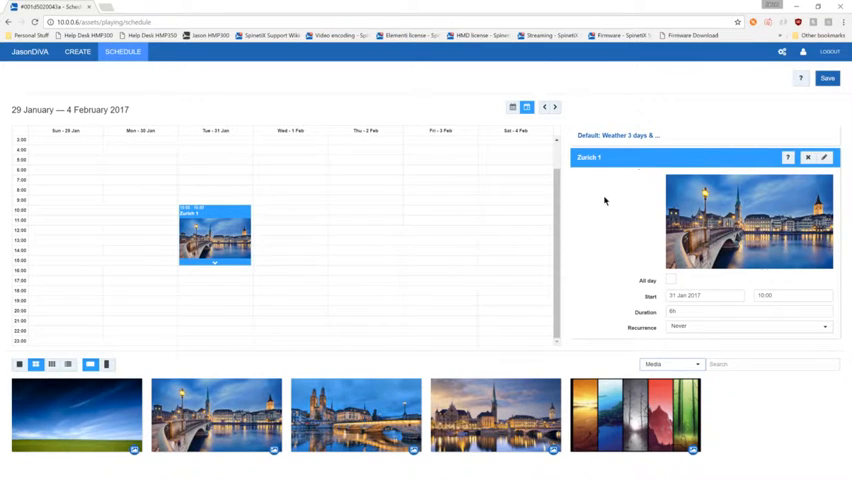
mouse_move(729, 271)
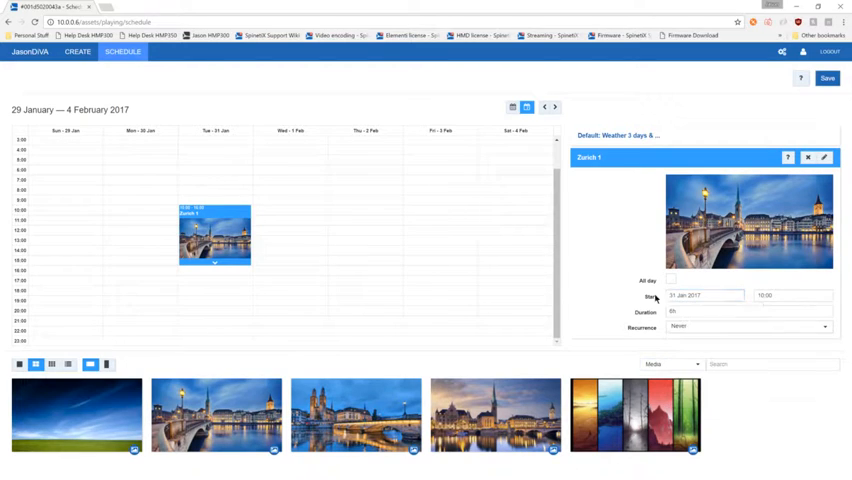
- Set Zurich 1 to start 29 January 2017 18:00, last 30 minutes, recur daily
click(790, 295)
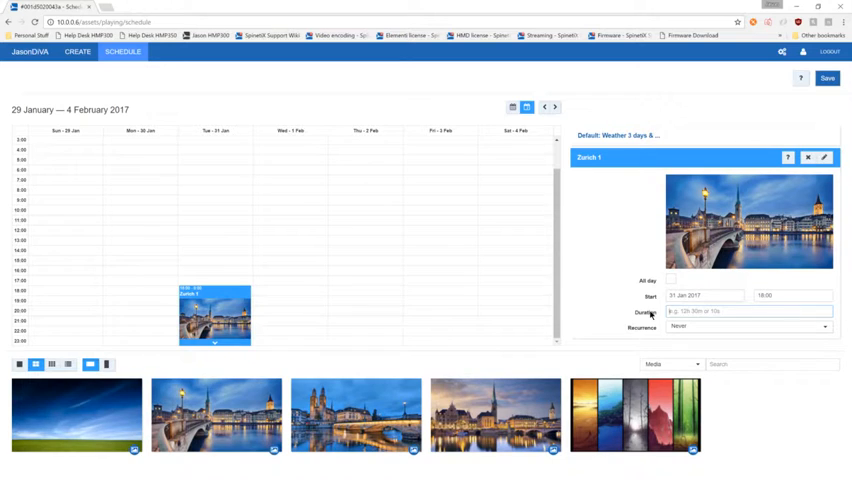
text(3d)
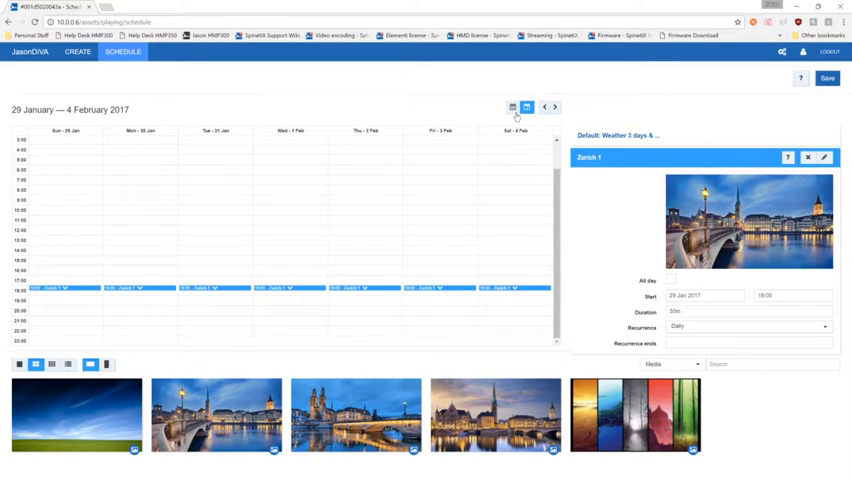
click(525, 105)
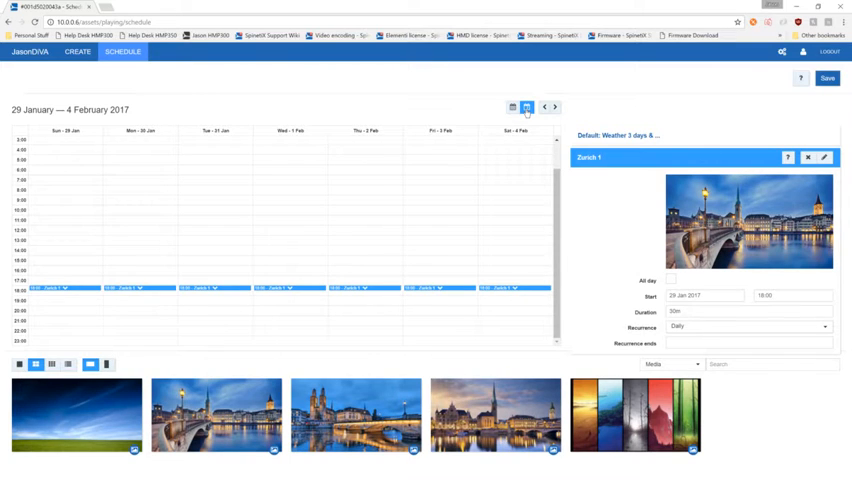
click(523, 104)
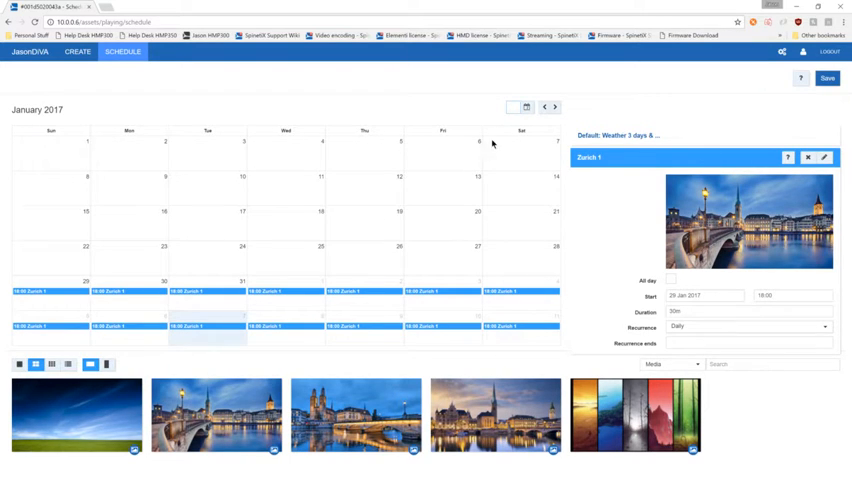
click(544, 106)
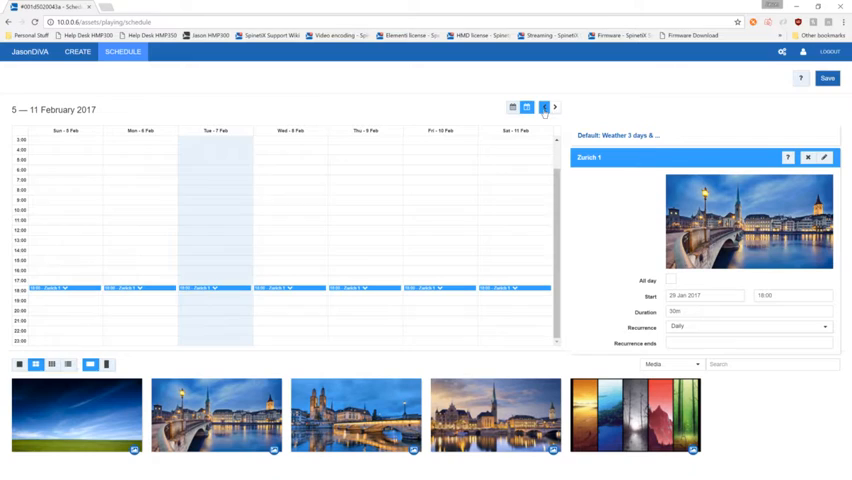
click(539, 106)
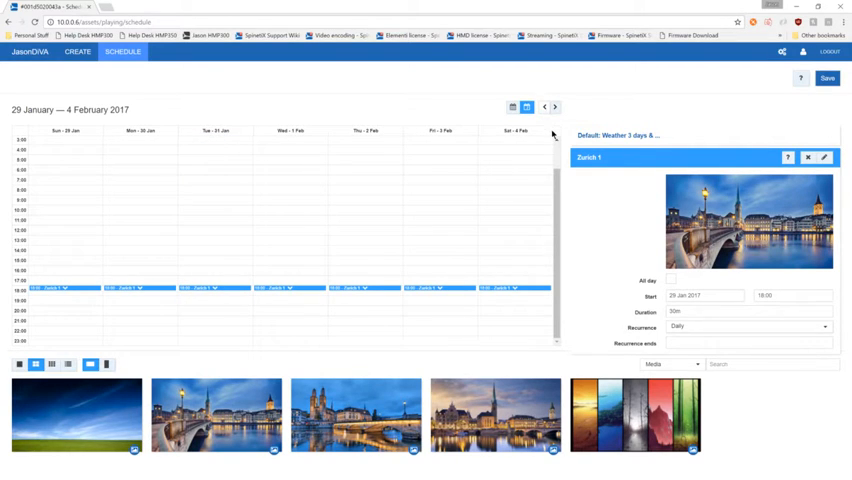
click(554, 105)
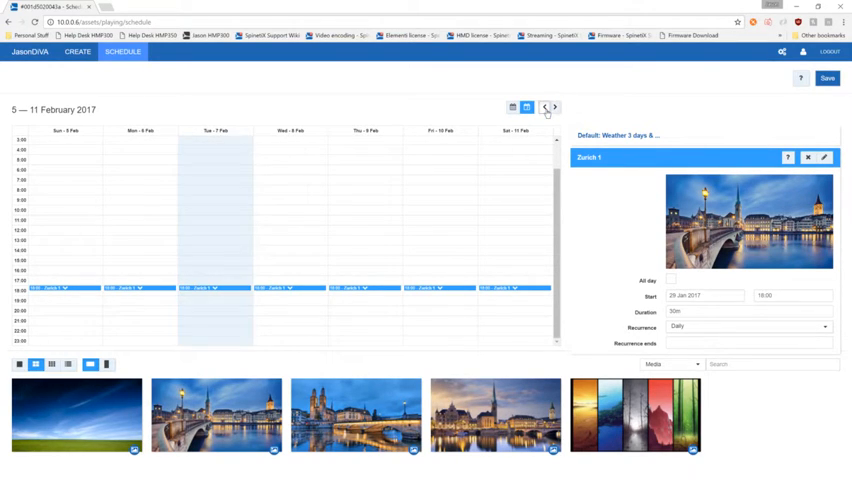
click(540, 105)
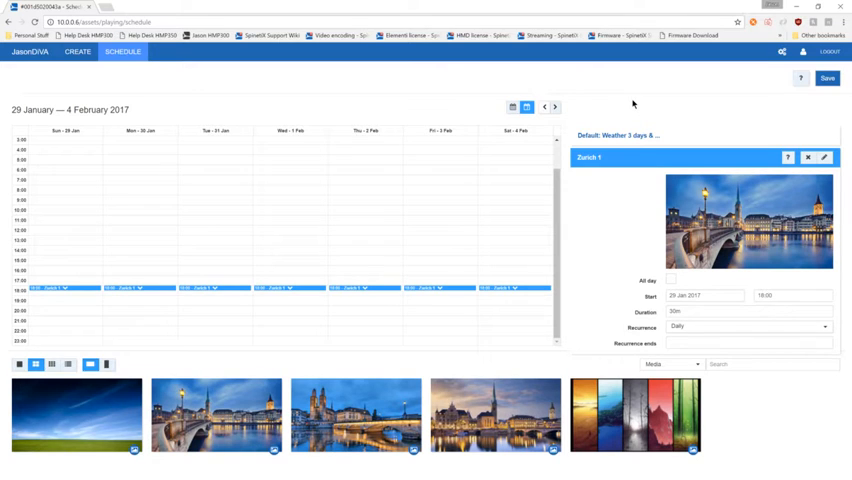